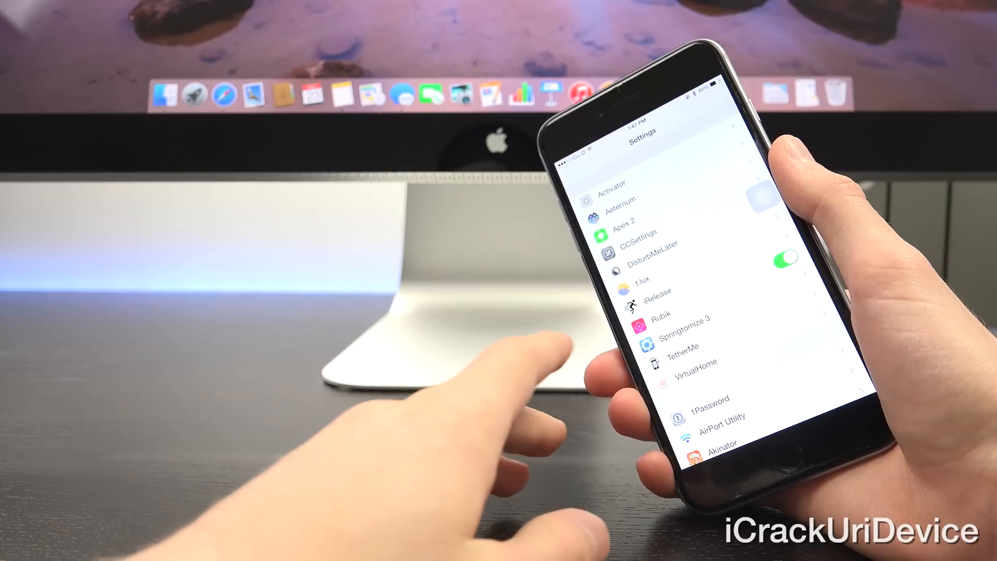
# Review iRelease's right-side status bar actions (None, Go Home, Quit Top App, Quit All Apps) and return to Settings
pyautogui.click(659, 293)
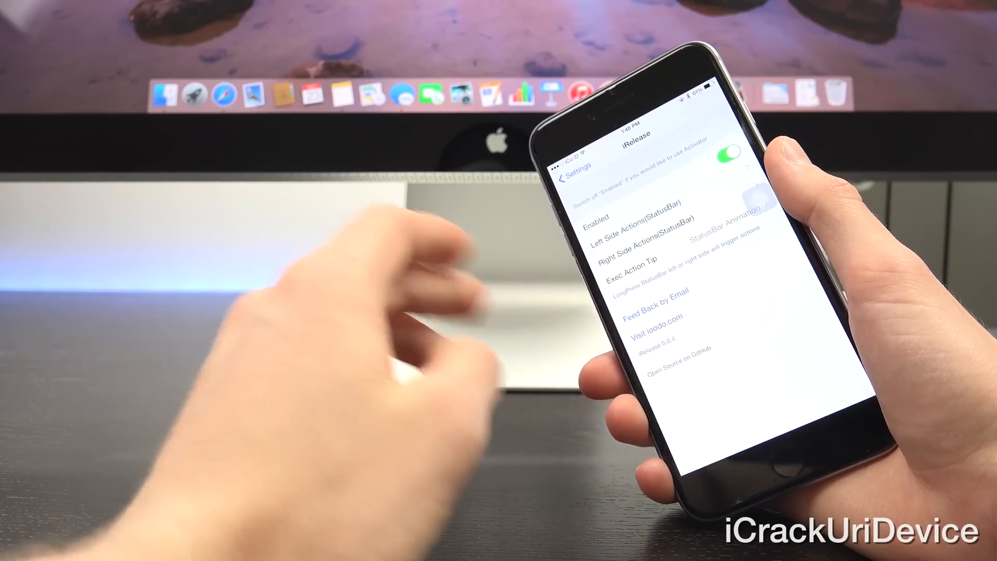
pyautogui.click(628, 249)
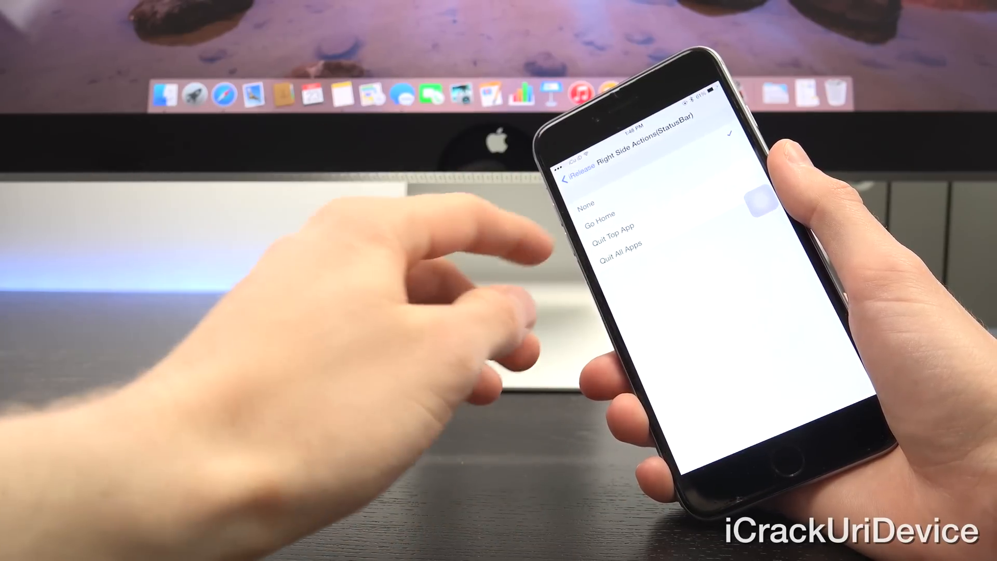
pyautogui.click(571, 177)
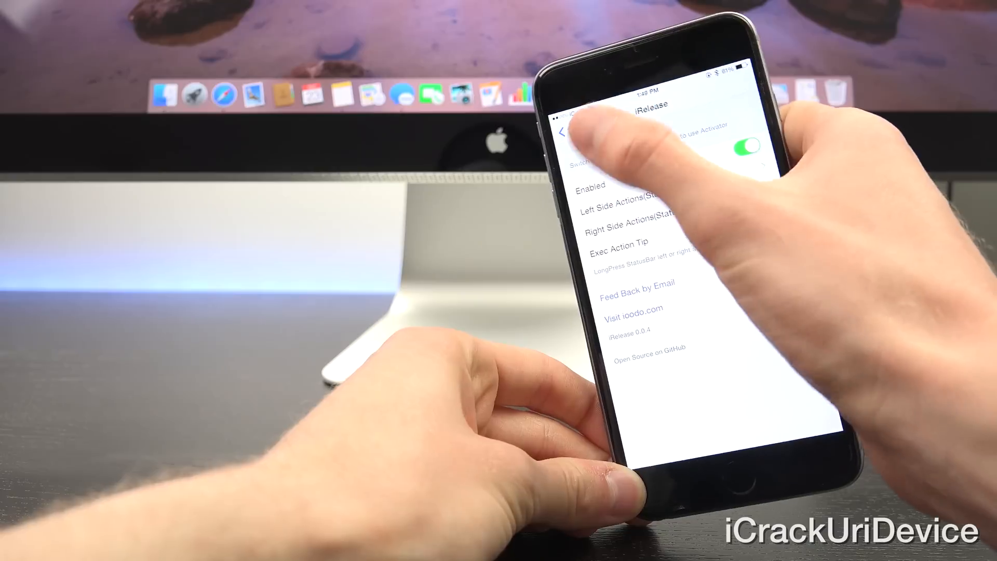
pyautogui.click(566, 131)
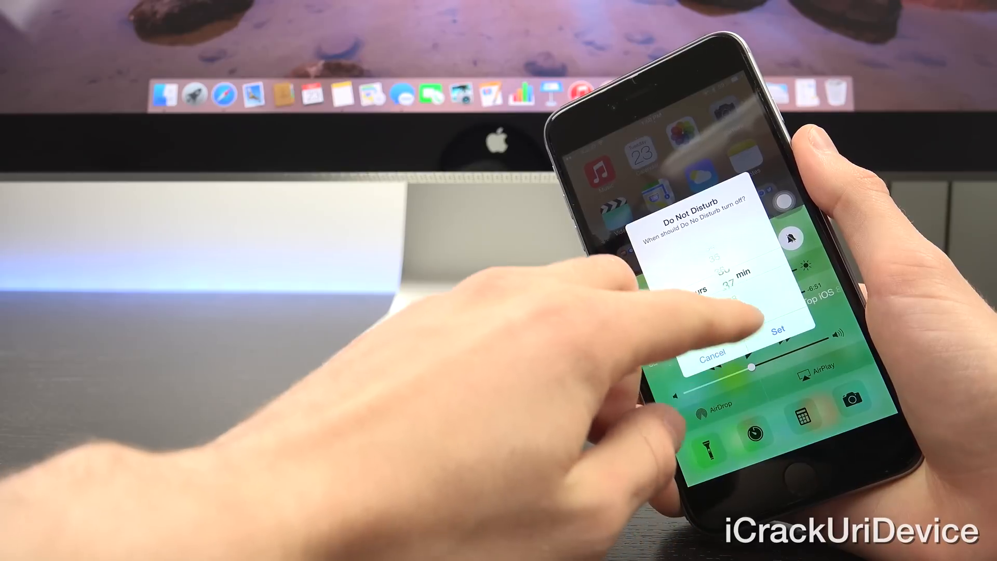
# Confirm the chosen Do Not Disturb switch-off time in the timer dialog with Set
pyautogui.click(781, 330)
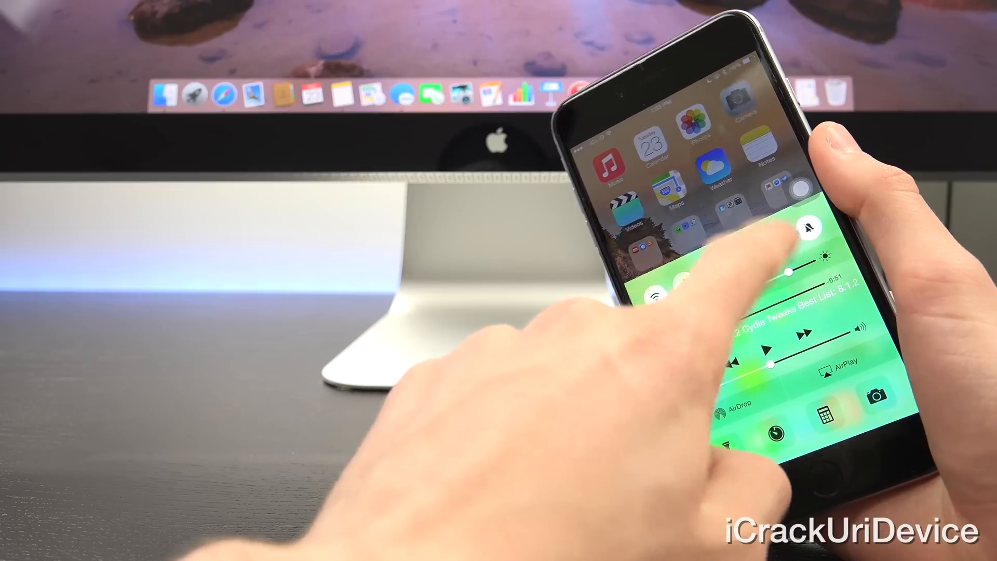
pyautogui.click(809, 227)
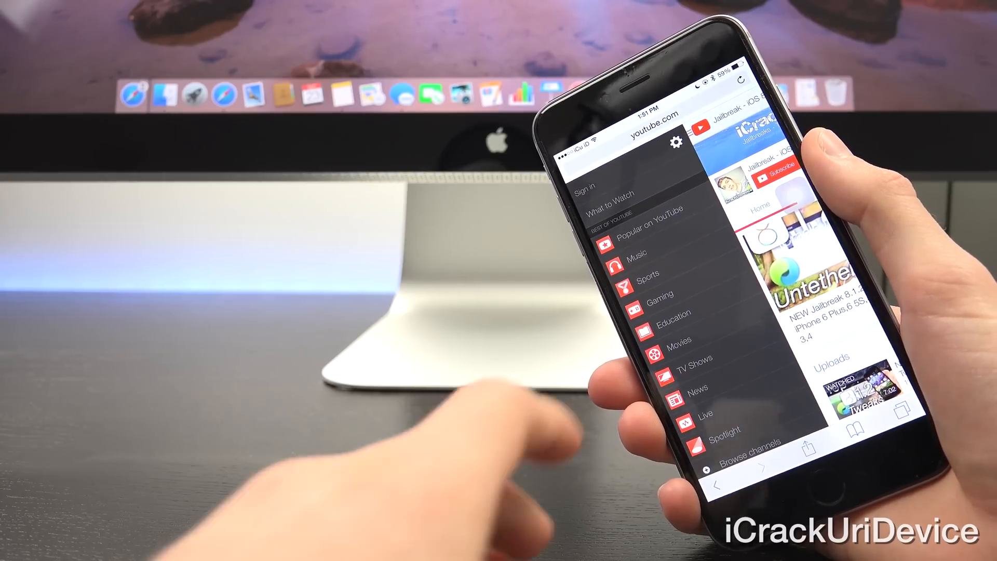
# Go to YouTube's Sign in and enter the password on the Google account page
pyautogui.click(585, 185)
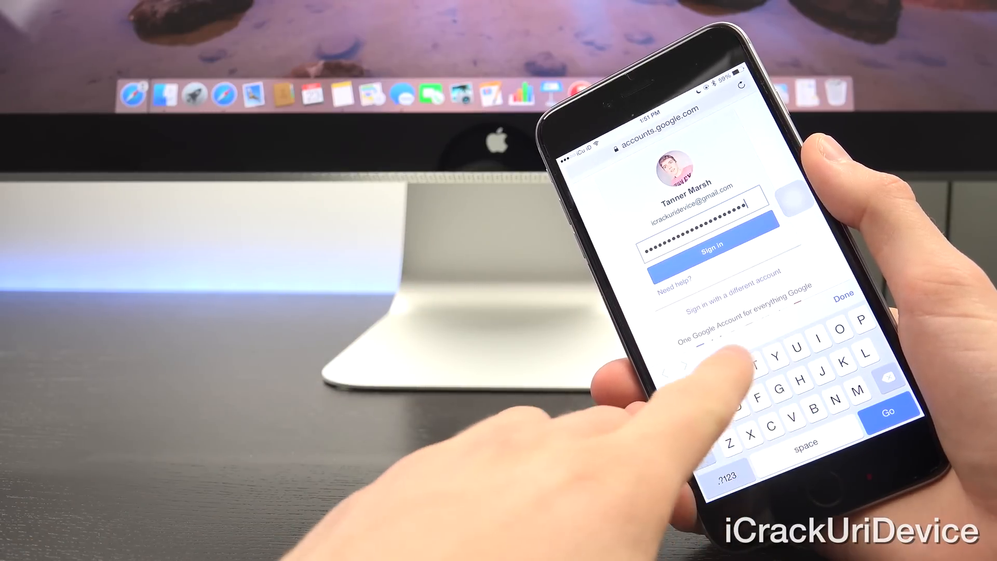
pyautogui.click(729, 468)
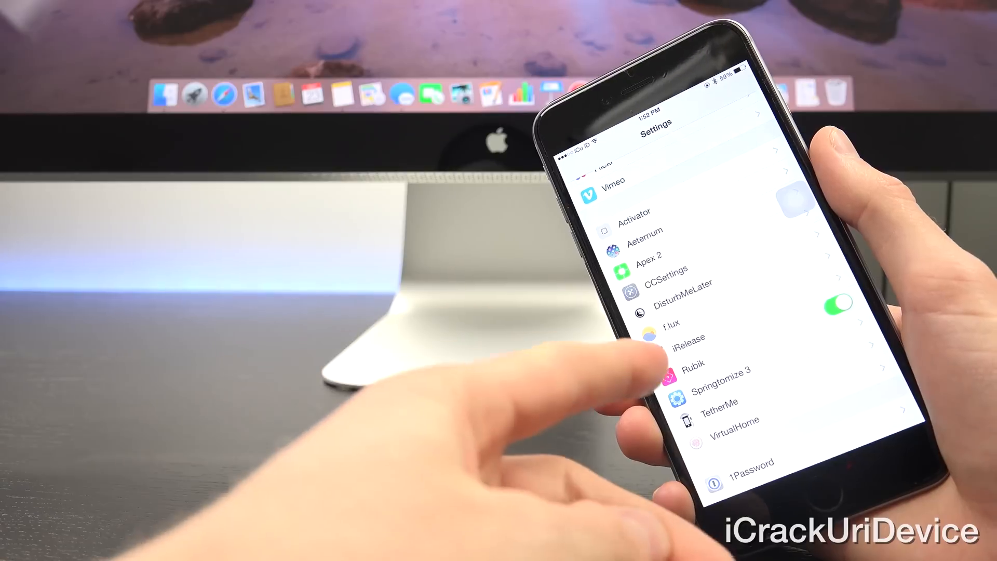
# Scroll to the Rubik package in Cydia to reach its details
pyautogui.scroll(-3)
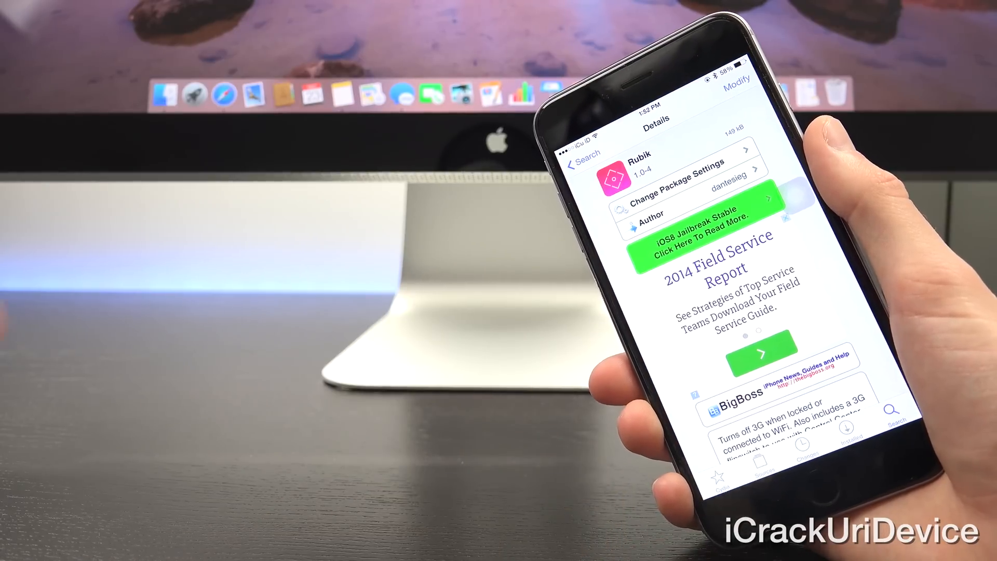
# Read Rubik's description about switching off 3G when locked, then leave Cydia via Home
pyautogui.scroll(-3)
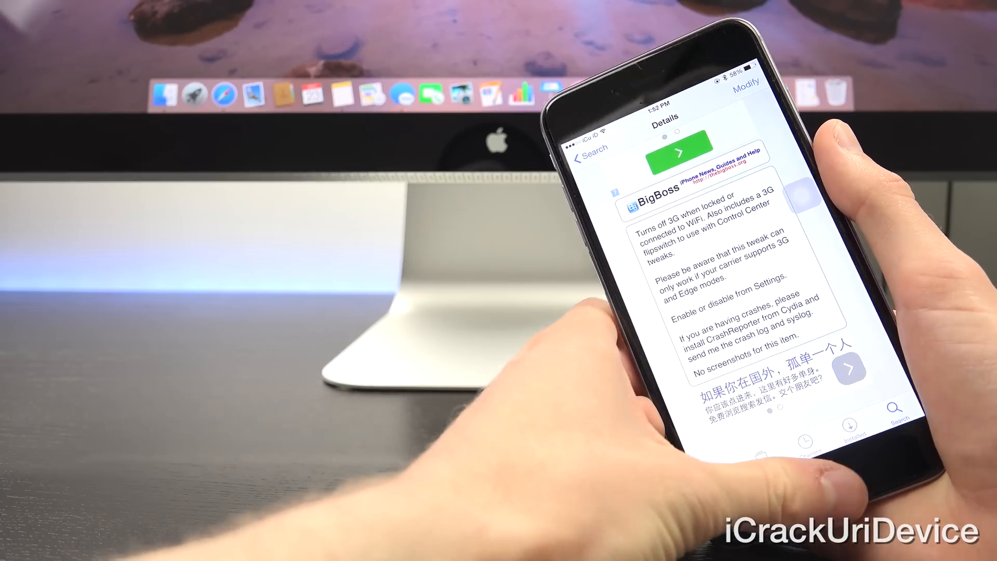
pyautogui.press('home')
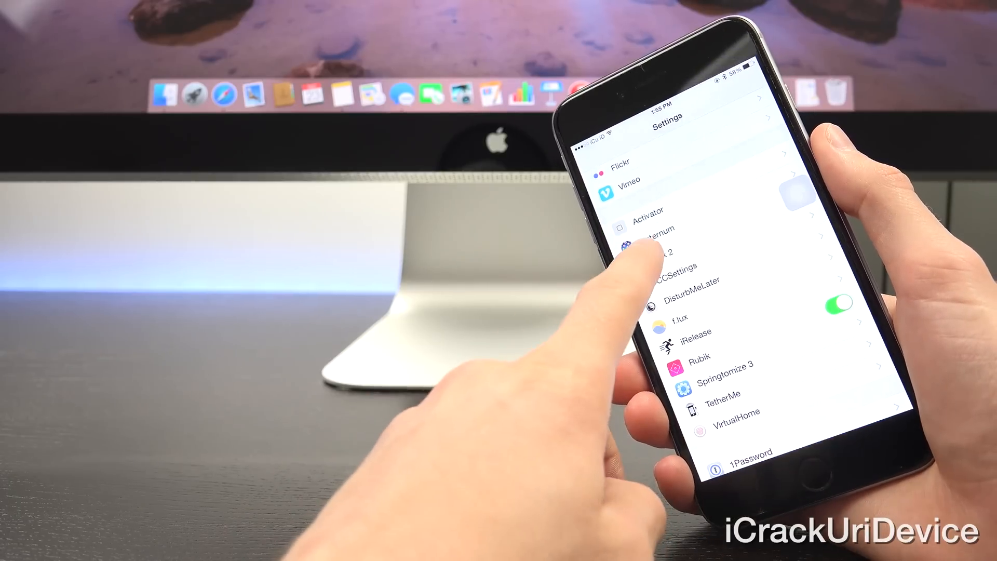
# View Aeternum's preferences: enabled, diamond layout and a four-icon dock
pyautogui.click(656, 231)
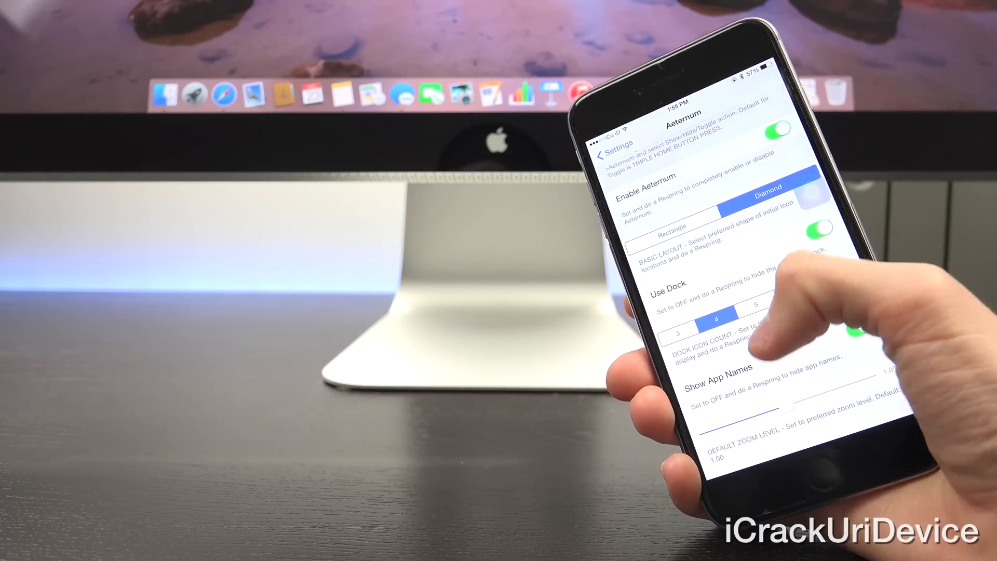
pyautogui.scroll(-3)
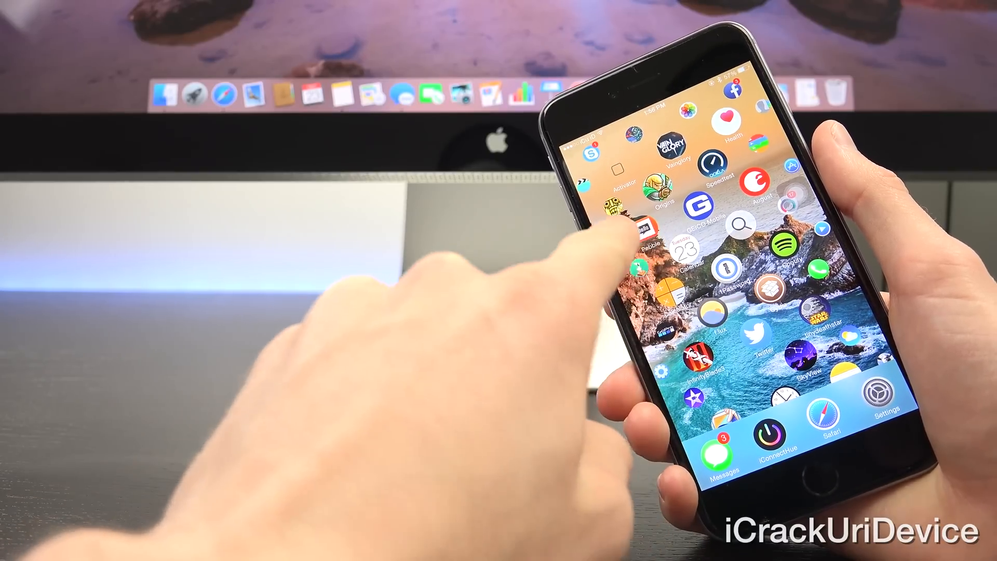
# Tap an icon in Aeternum's round-icon home screen layout to demonstrate it
pyautogui.click(636, 231)
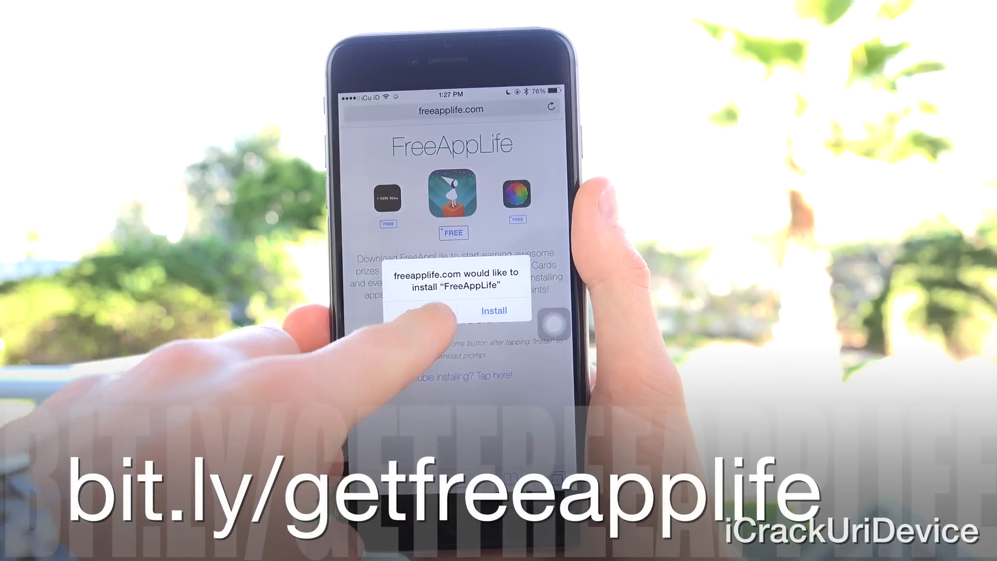
# Install FreeAppLife from freeapplife.com, launch it and start its device profile installation
pyautogui.click(491, 311)
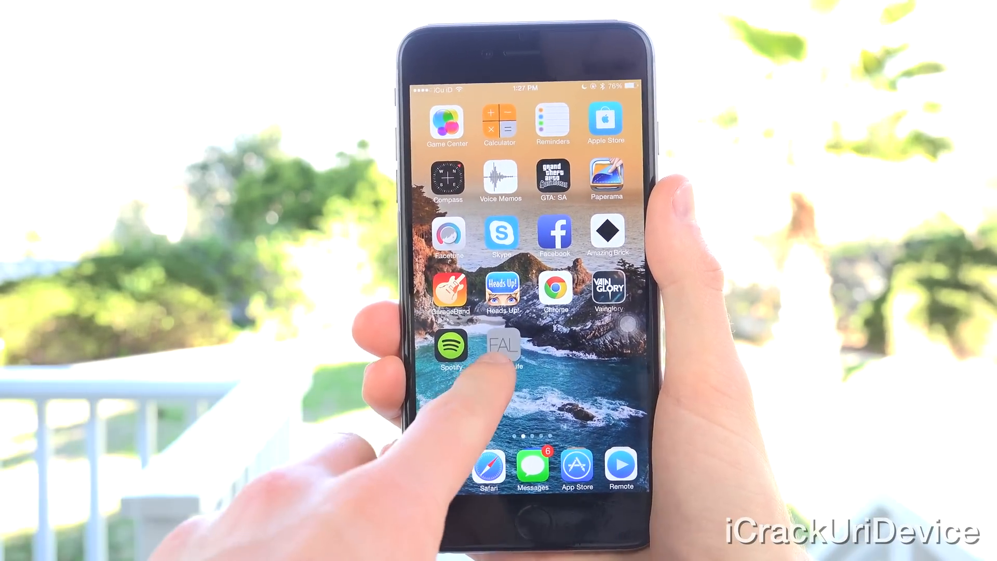
pyautogui.click(502, 349)
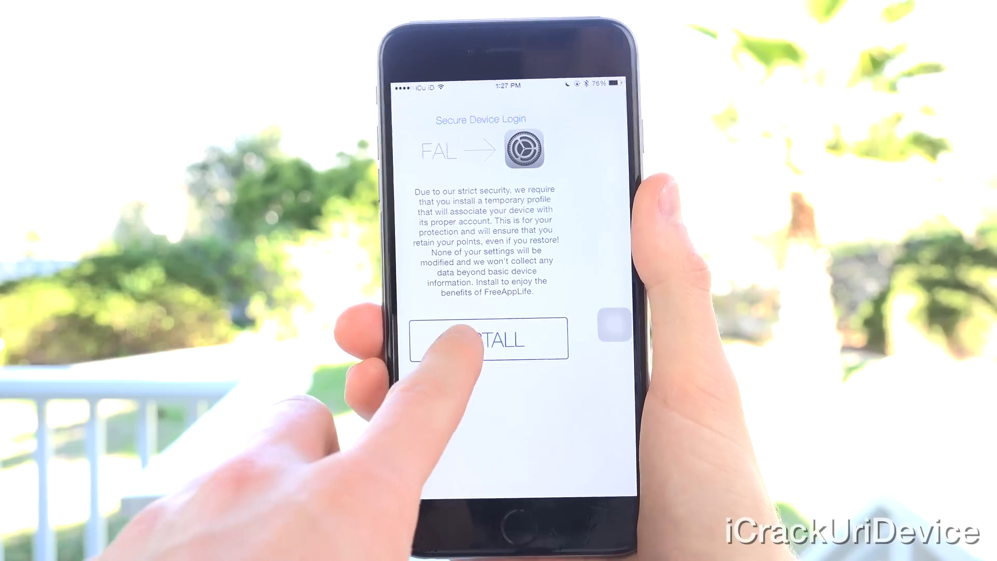
pyautogui.click(489, 339)
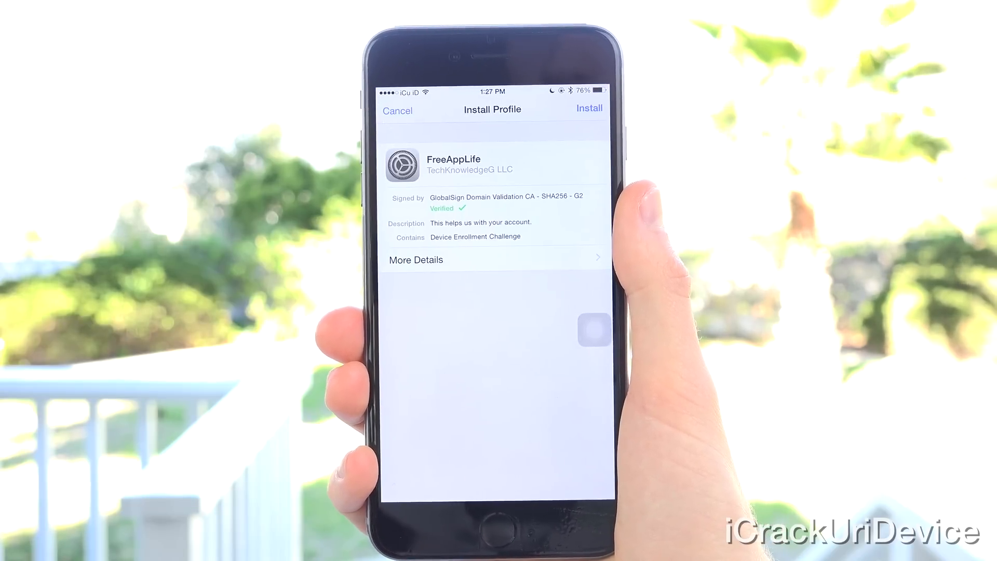